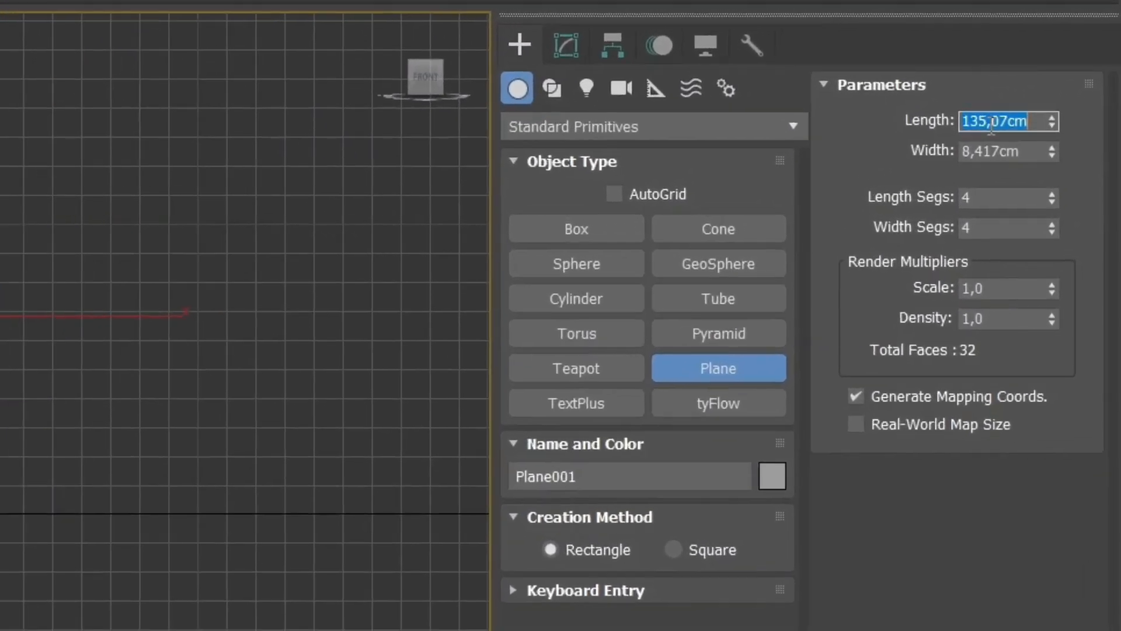
Step: Size the plane strip to 160 cm by 5 cm with 60 length segments and 1 width segment
type("610,0cm")
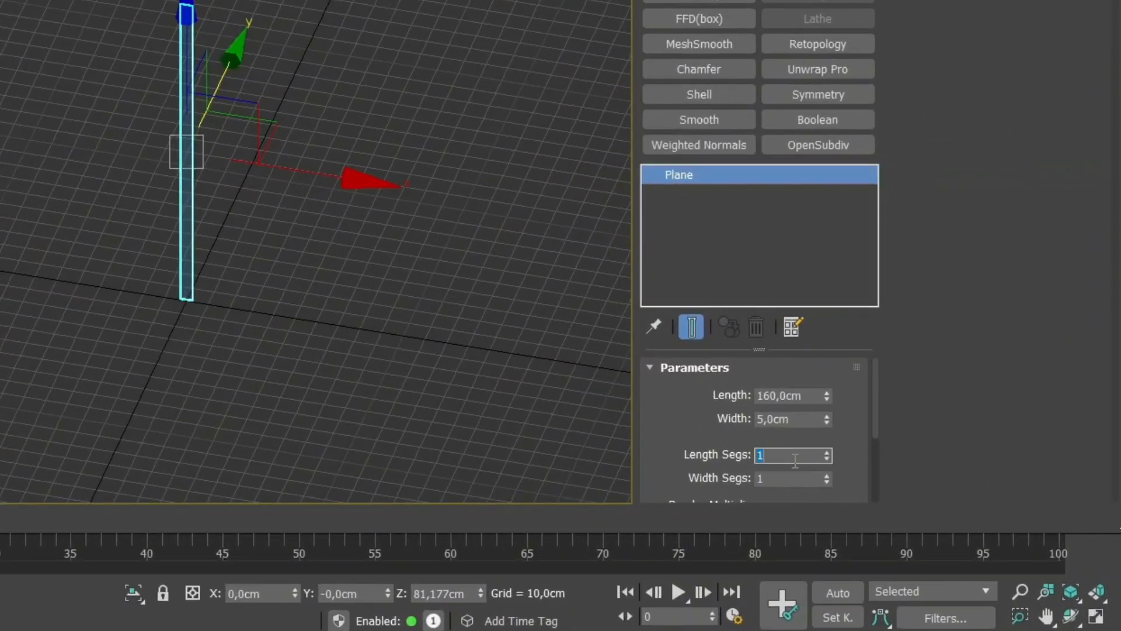
type("60")
type("arra")
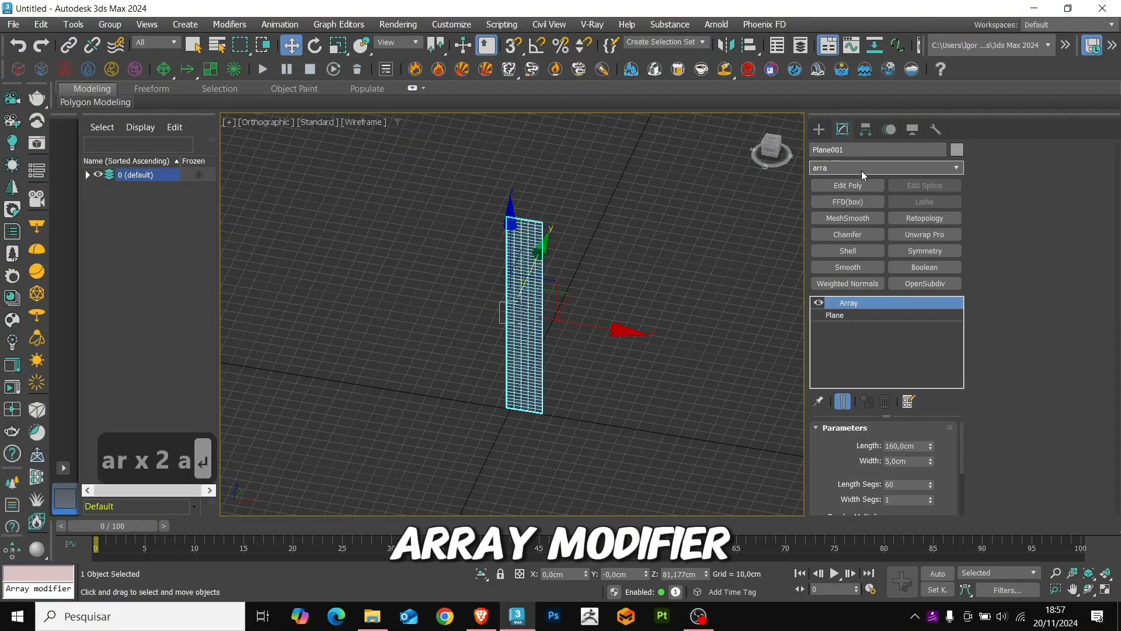
Step: Set the Array to Radial distribution, radius 25 cm, count 25, and view it shaded
left_click(879, 444)
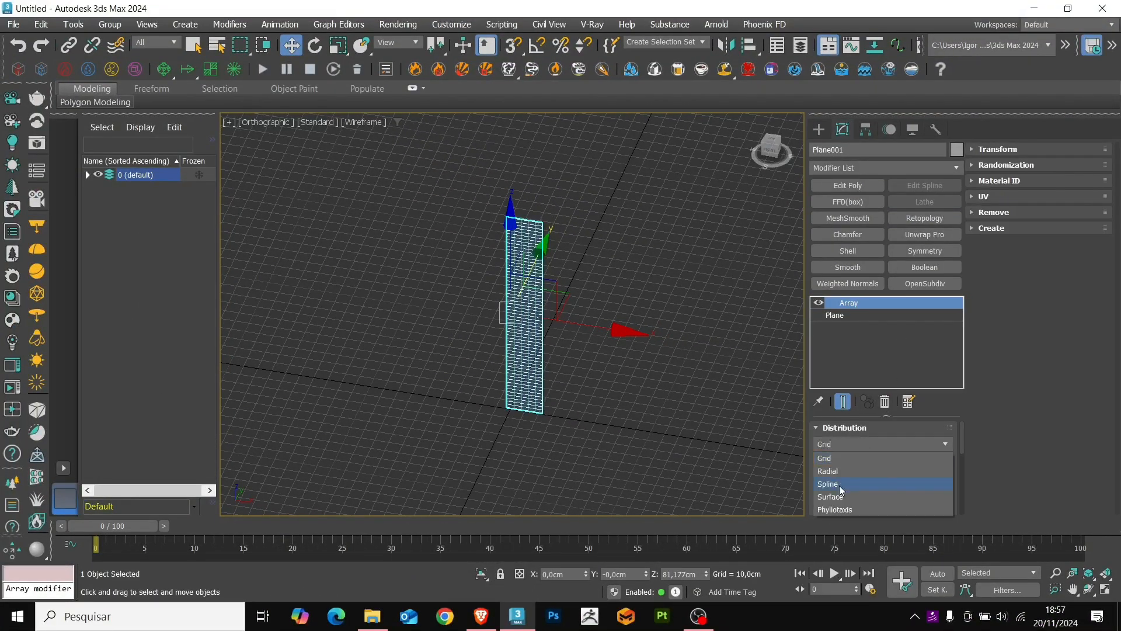
left_click(828, 471)
type("25")
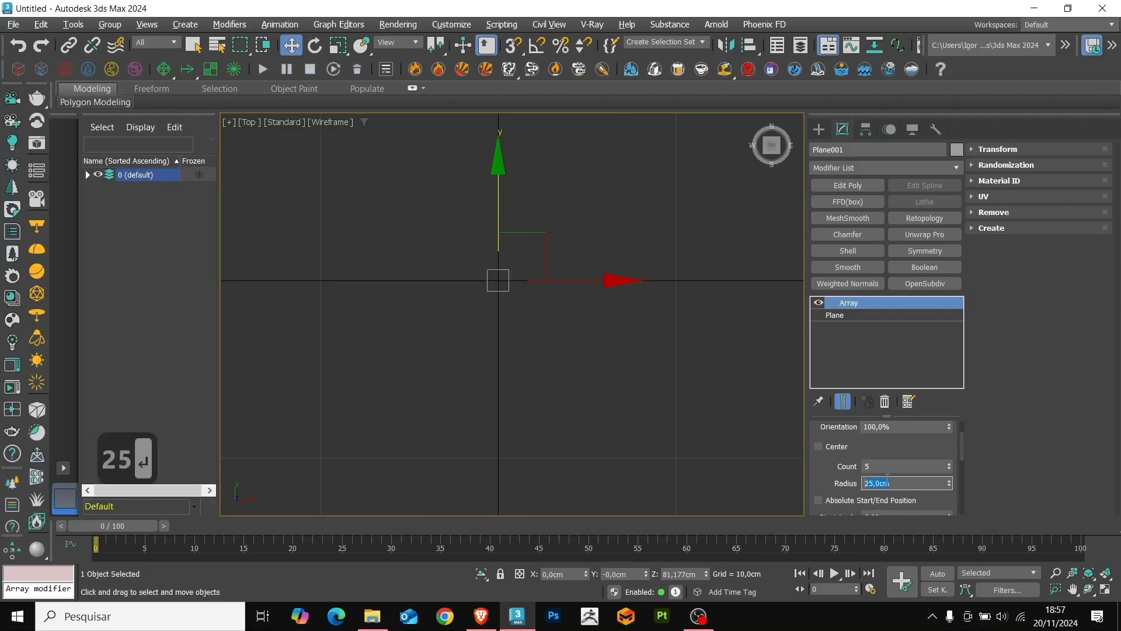
key("Return")
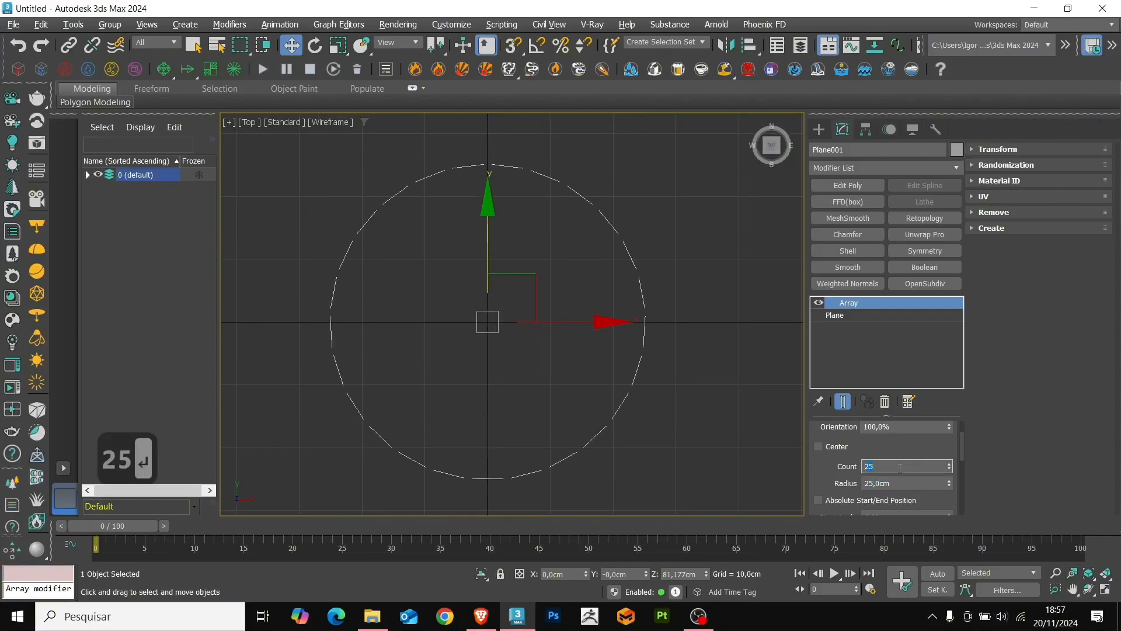
key("F4")
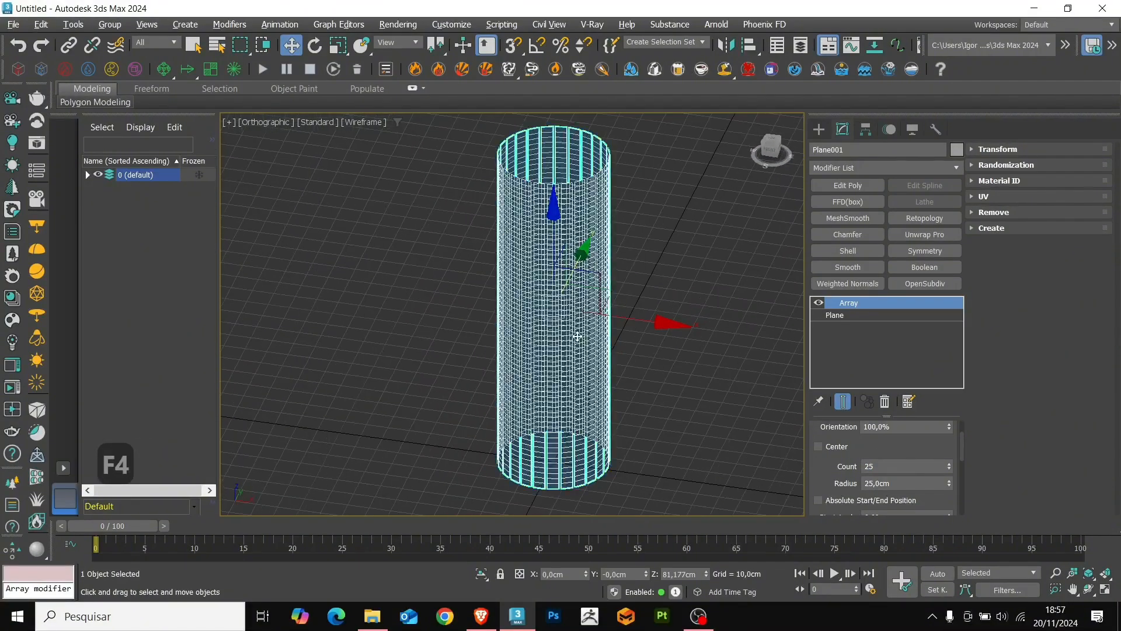
key("F4")
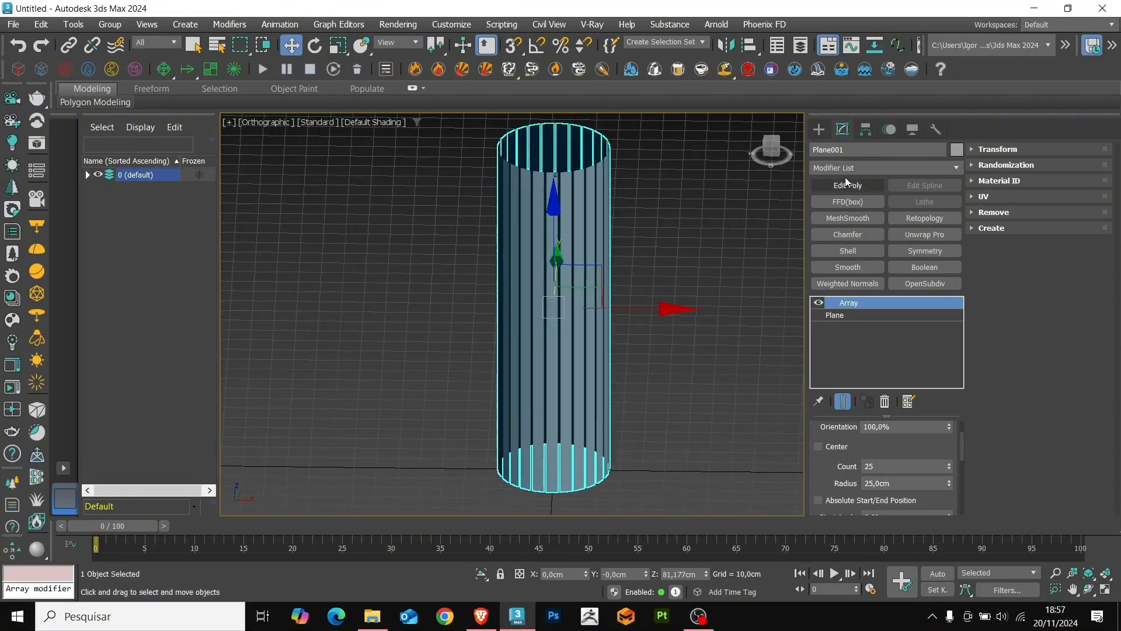
Step: Add a Vol. Select modifier, then move Plane002 and set it to display as Box
left_click(956, 167)
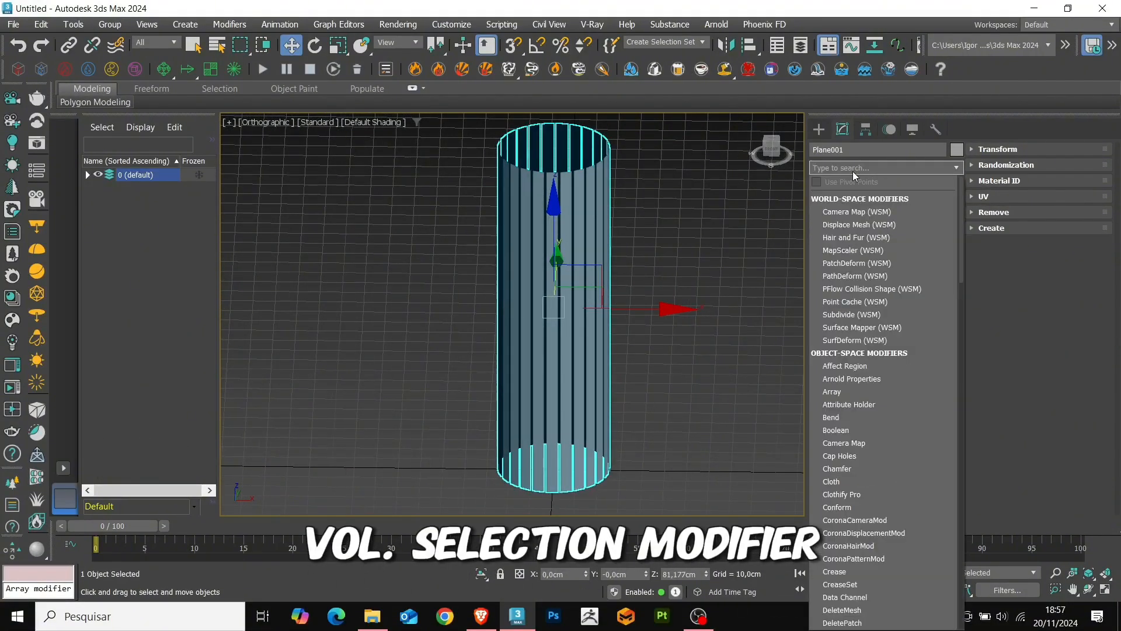
type("vo")
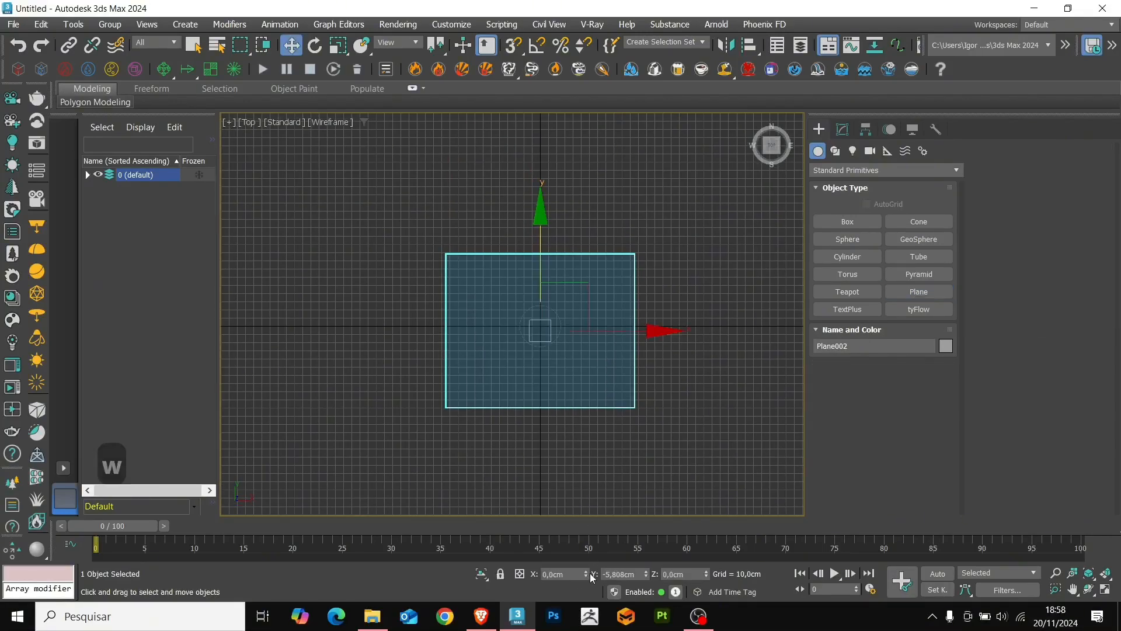
key("F3")
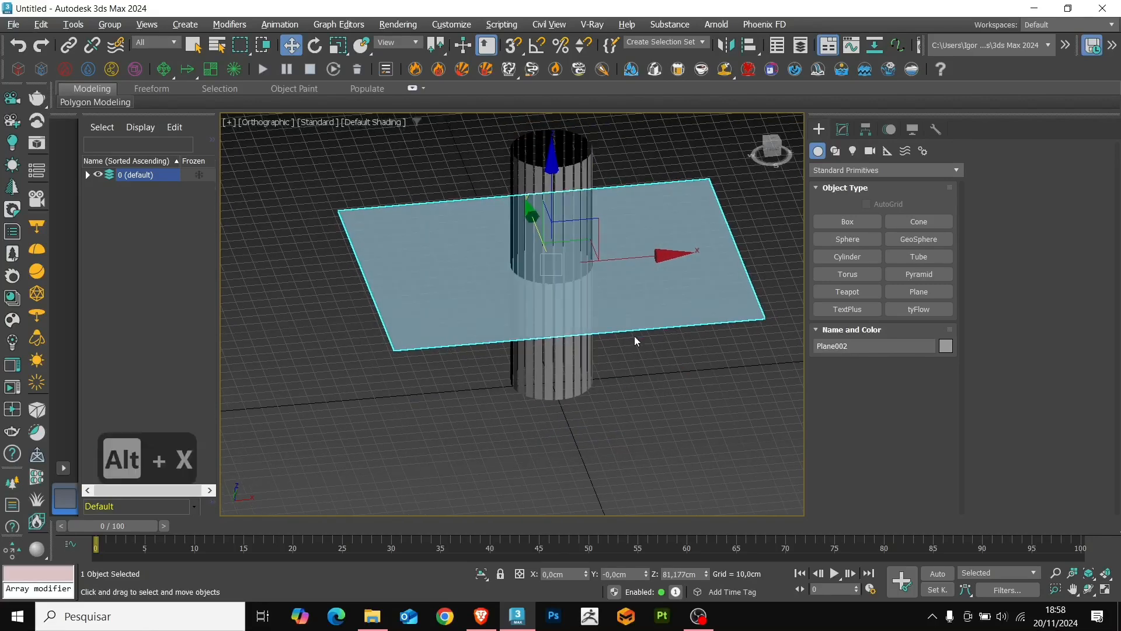
right_click(635, 341)
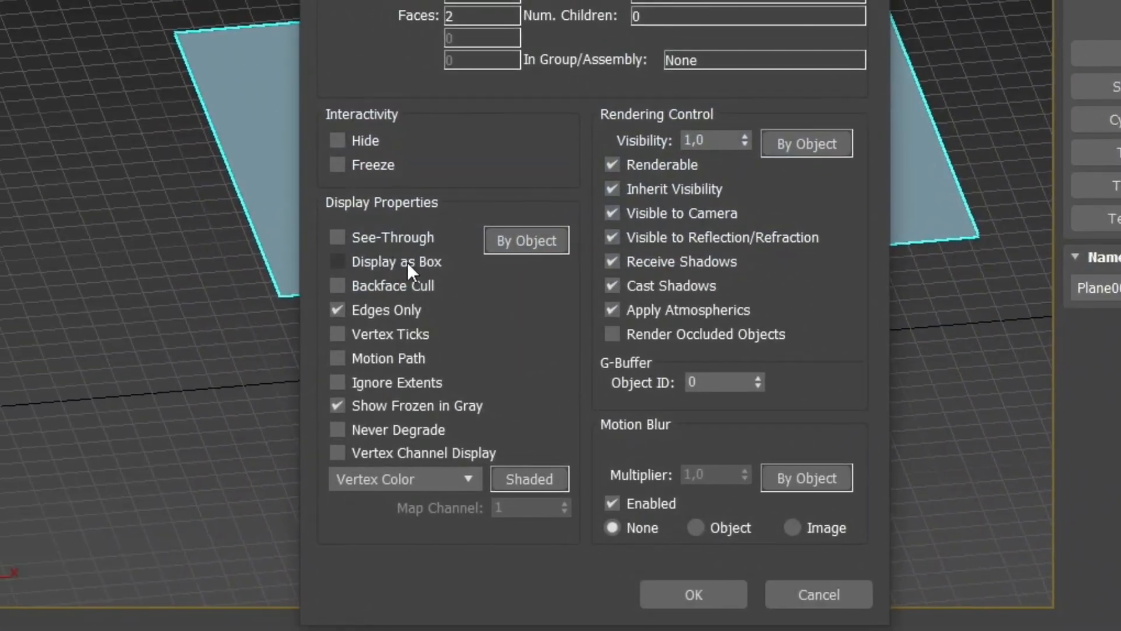
left_click(691, 595)
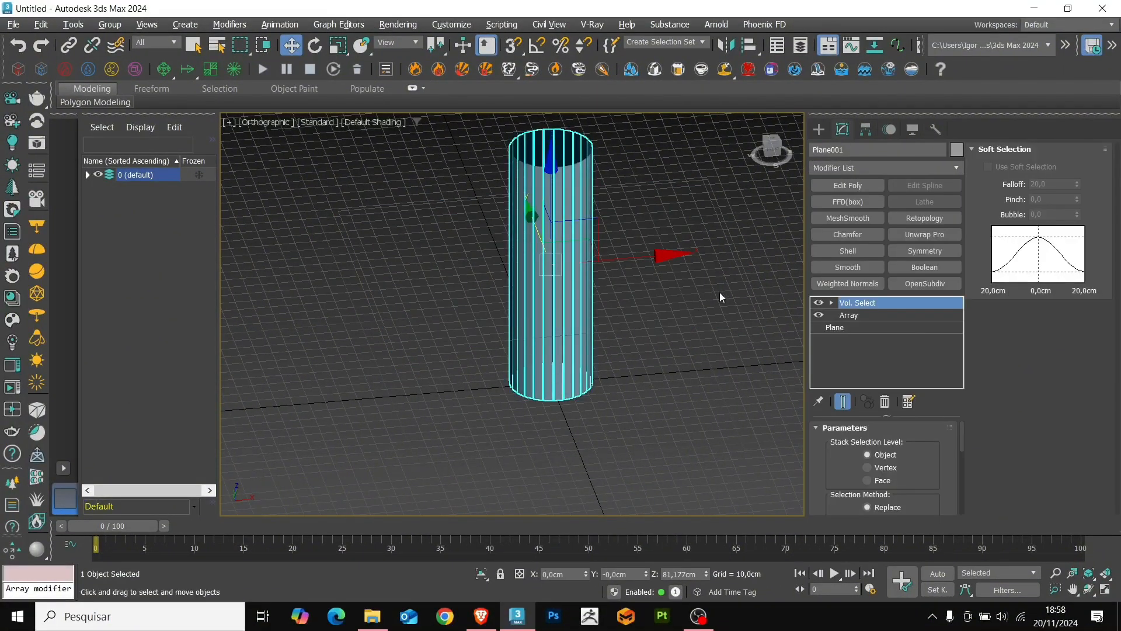
Step: Set Vol. Select to Vertex level with soft selection, pushing the middle out 30 cm
scroll("down", 3)
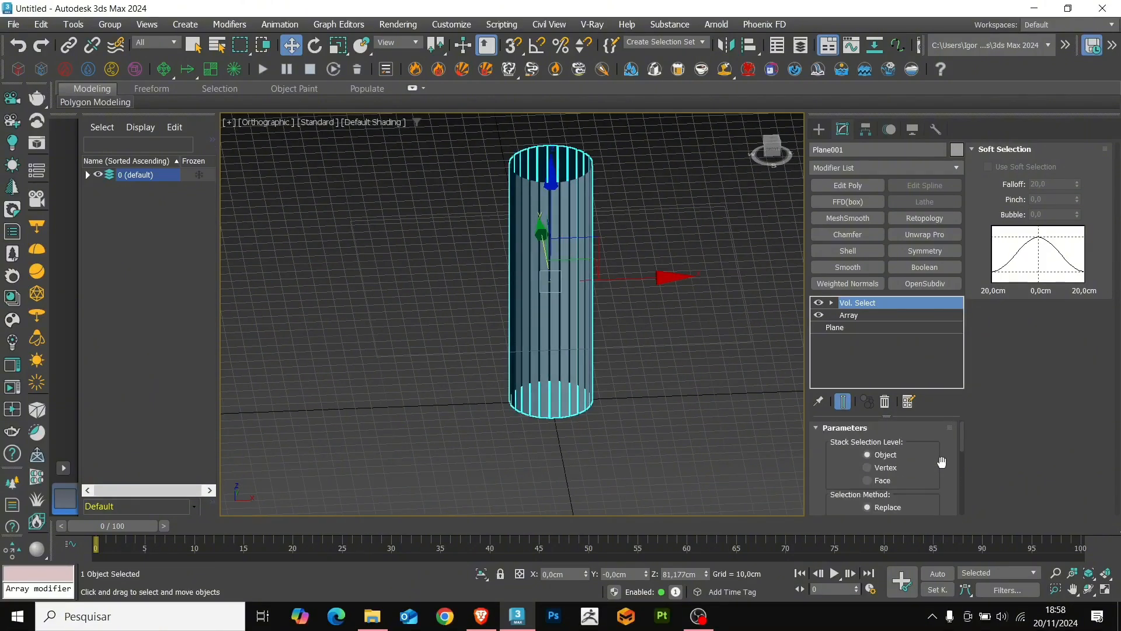
left_click(866, 449)
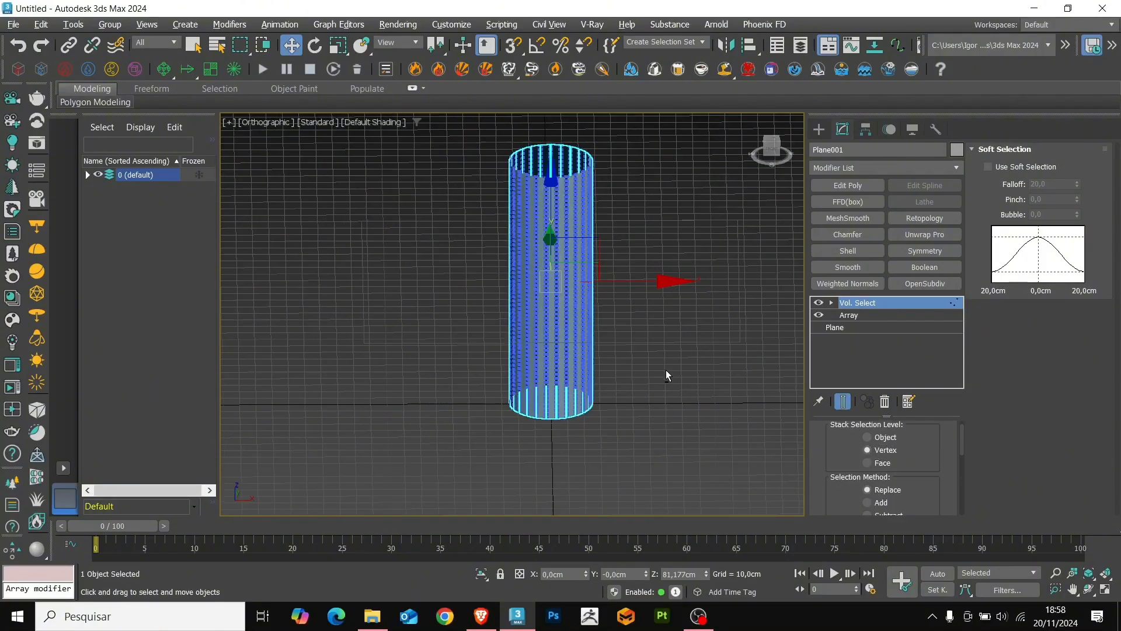
left_click(989, 166)
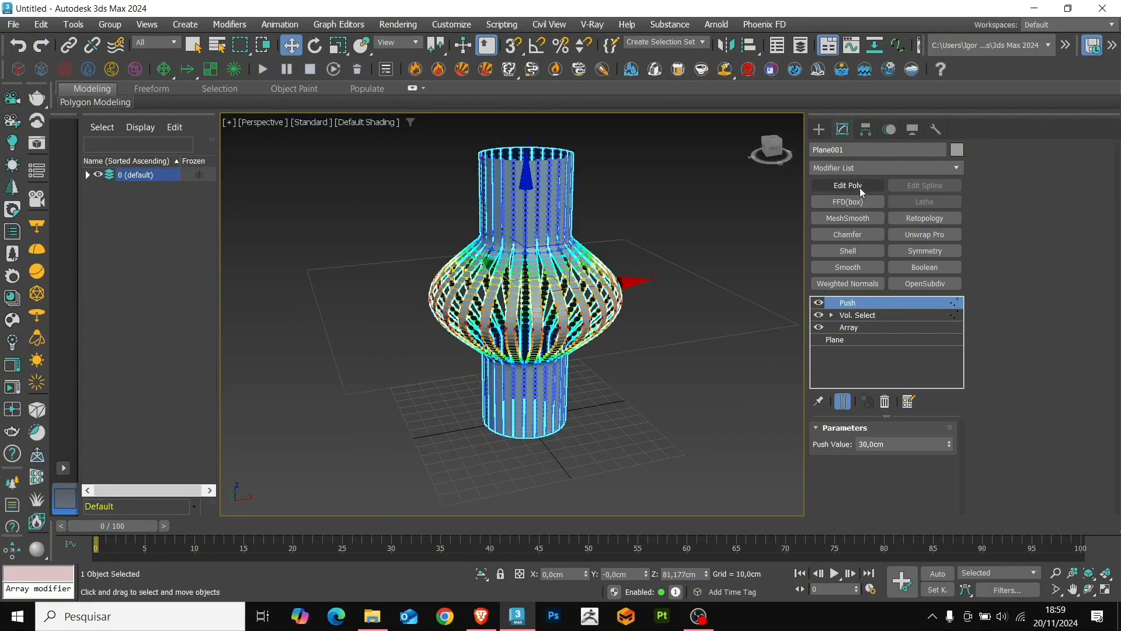
Step: Add Edit Poly and Shell modifiers, and set the soft selection falloff to 33.6 and bubble to 0.39
left_click(846, 185)
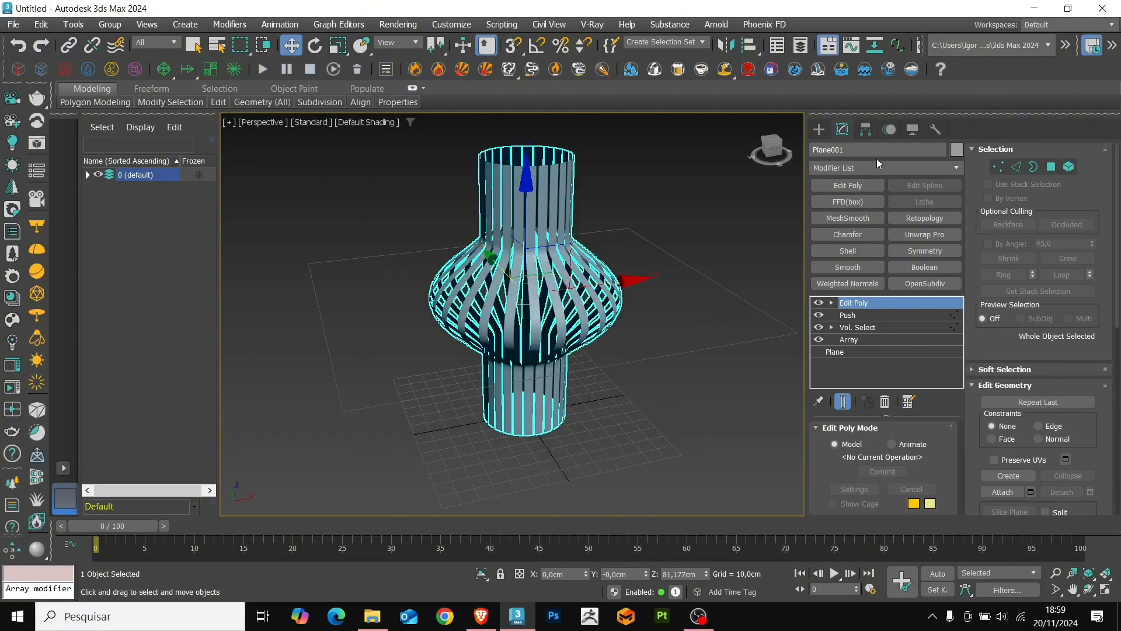
left_click(846, 251)
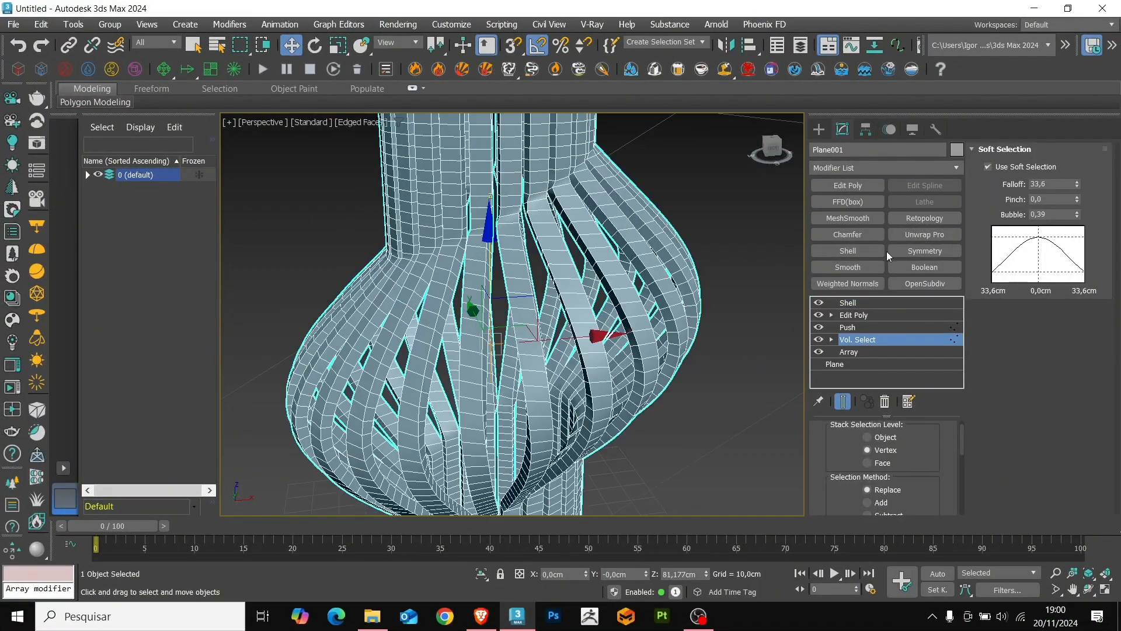
Step: Rotate guide plane Plane002 diagonally across the shade, checking the slanted bulge
left_click(1074, 214)
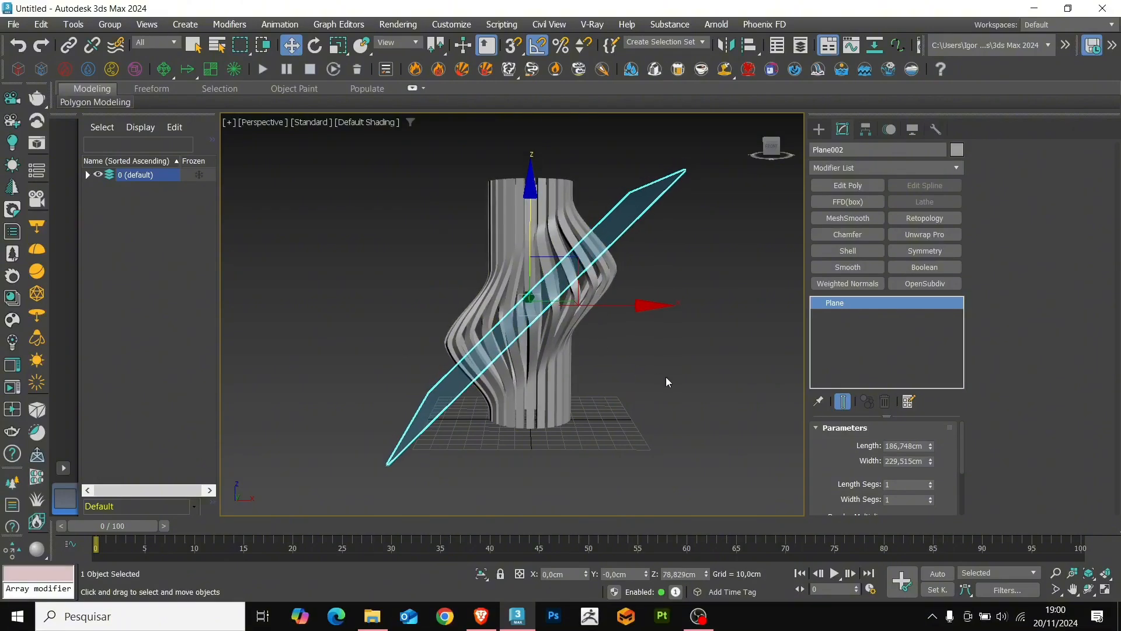
left_click(625, 443)
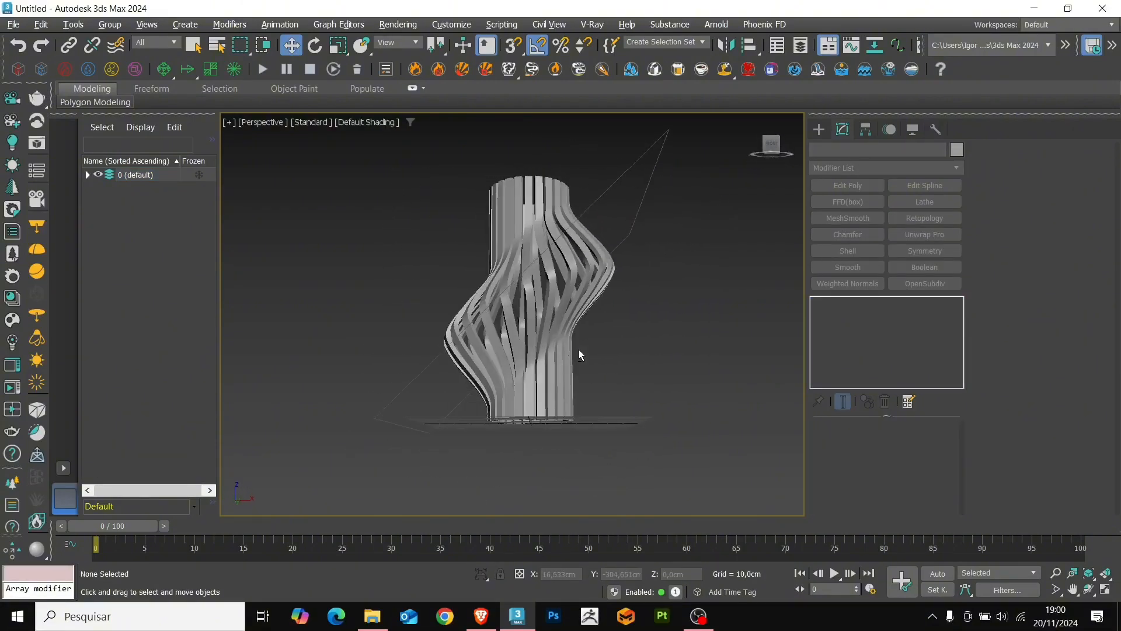
left_click(533, 300)
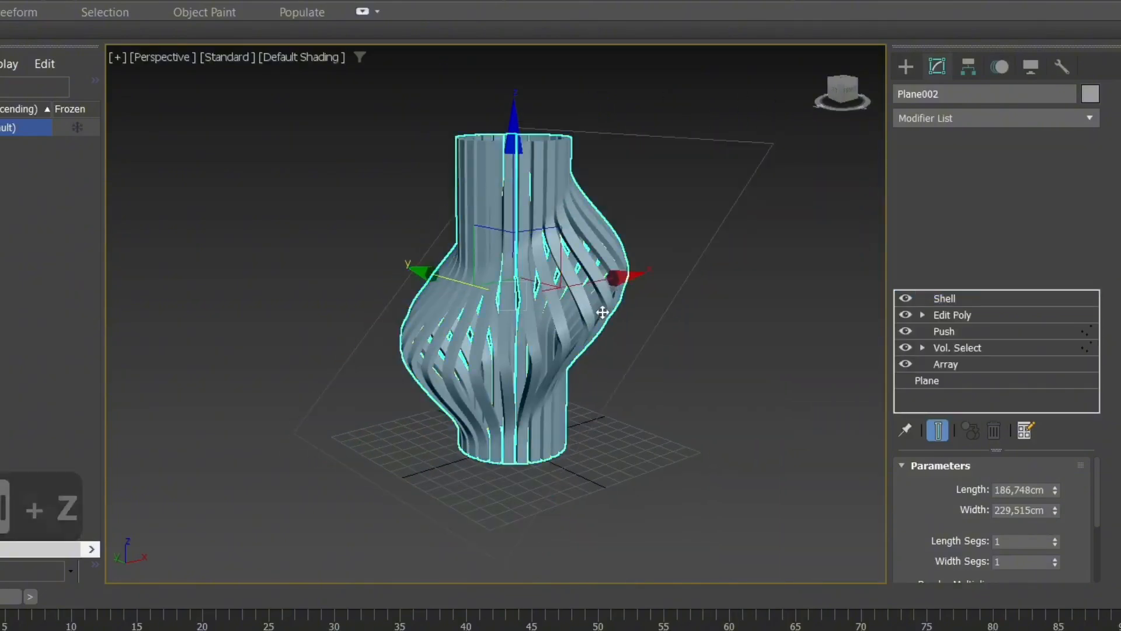
Step: Convert the shade to Editable Poly and chamfer only its unsmoothed edges
right_click(602, 312)
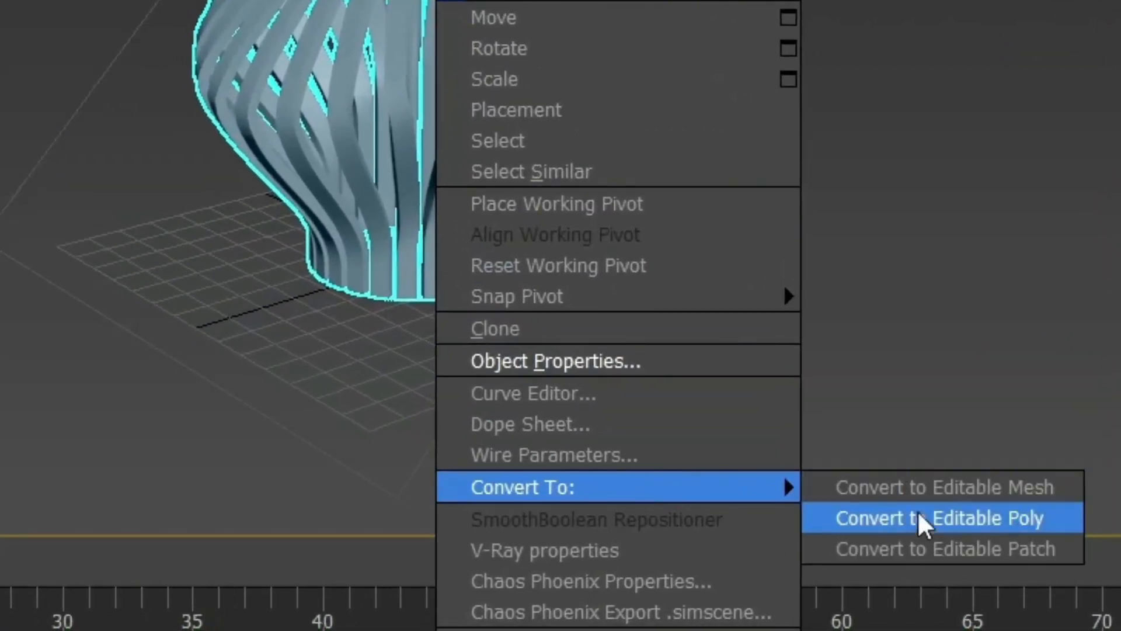
left_click(924, 518)
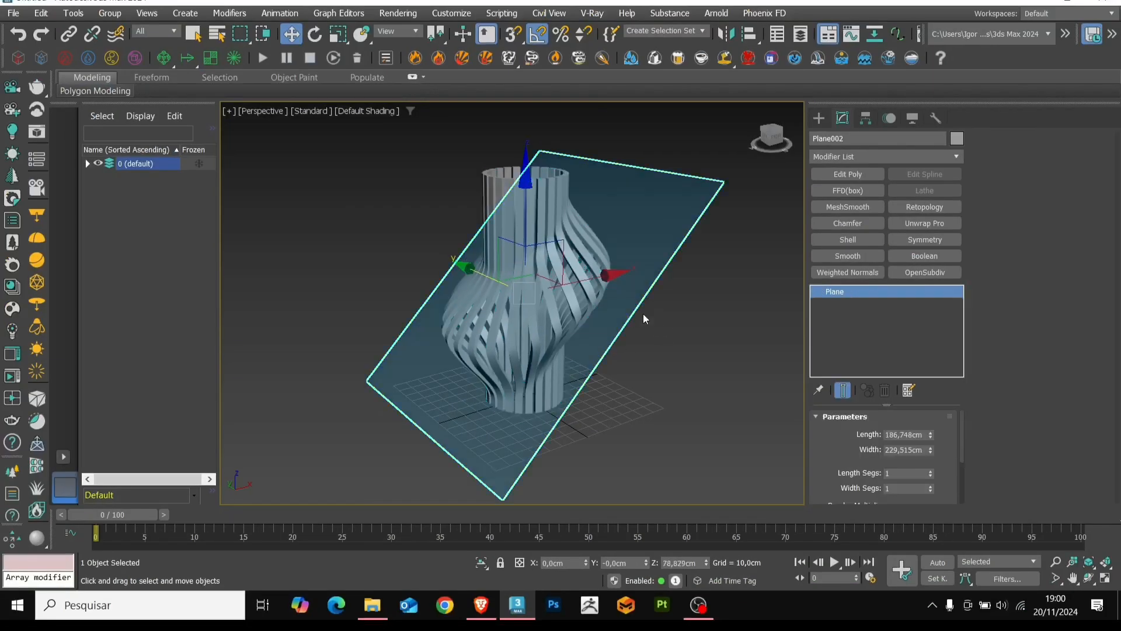
key("Delete")
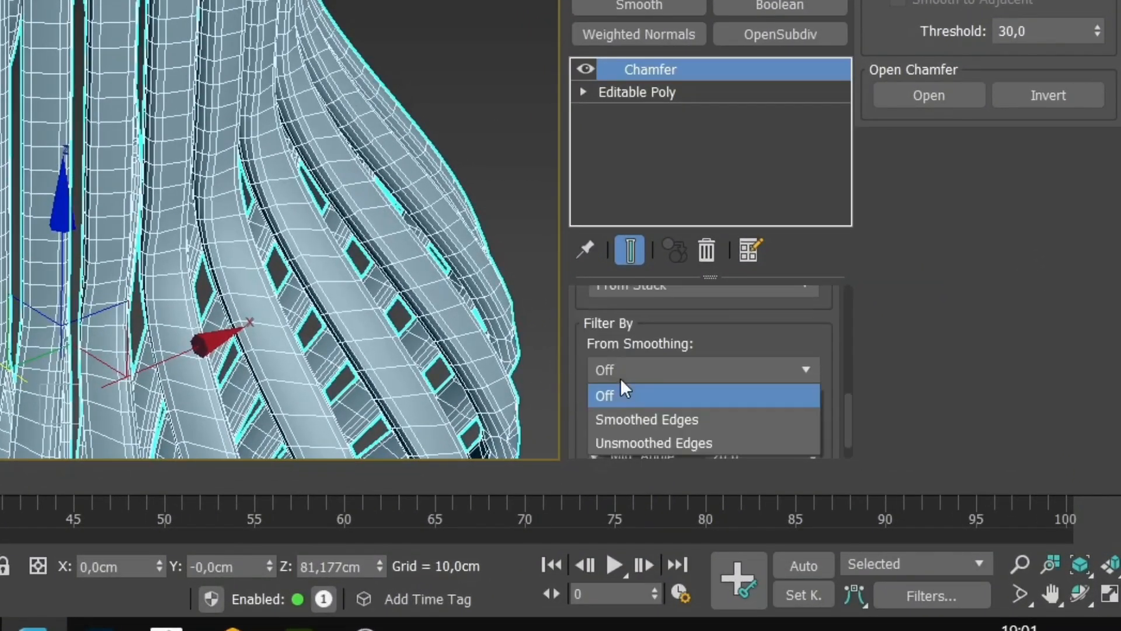
left_click(652, 442)
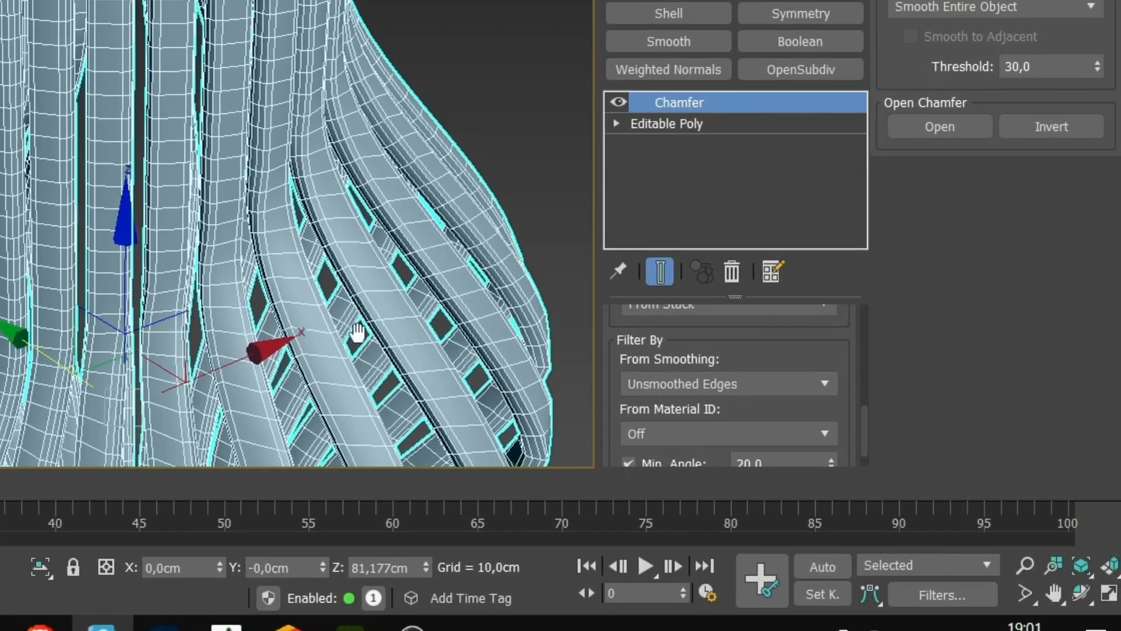